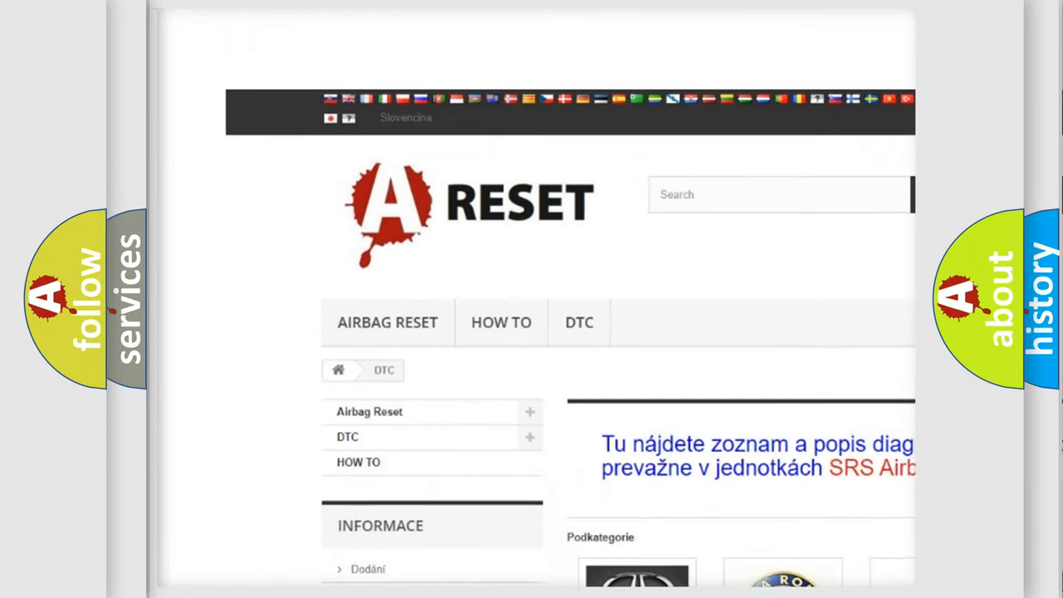
Select the LINCOLN DTC logo in the brand grid to show Lincoln's airbag code list.
scroll(down, 3)
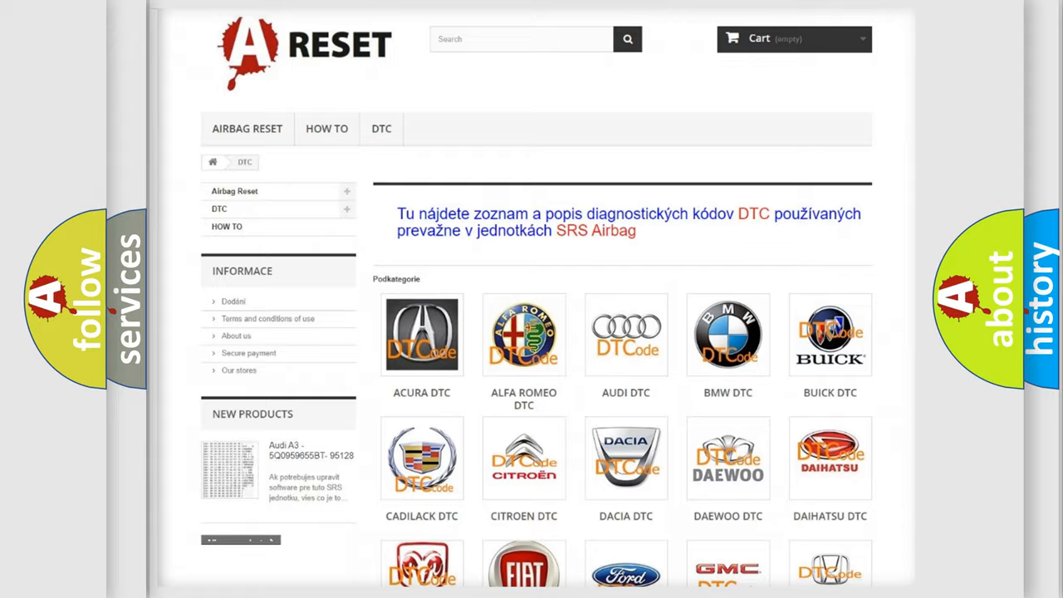
scroll(down, 3)
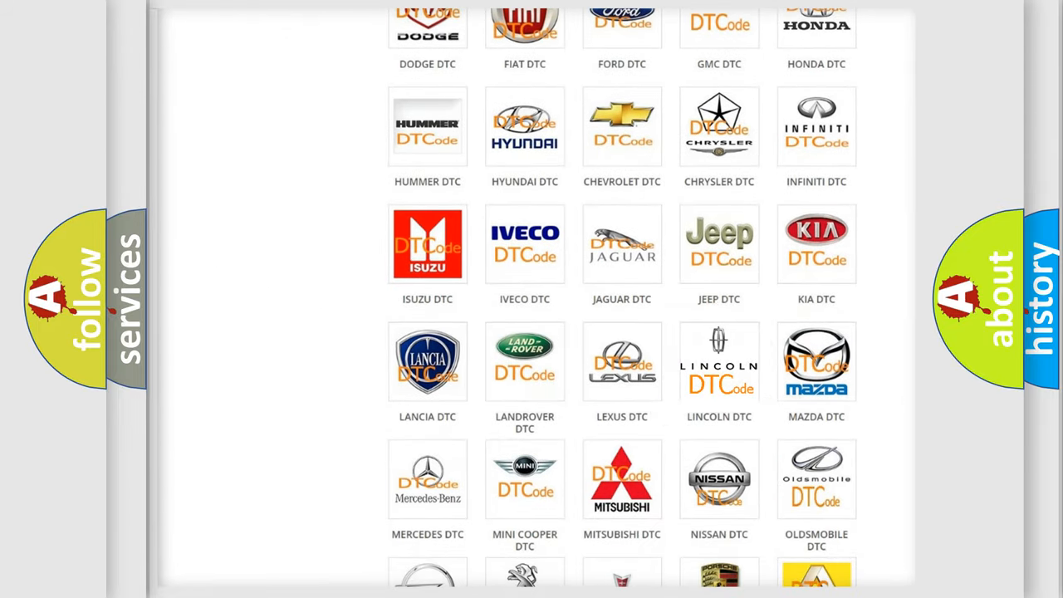
click(718, 362)
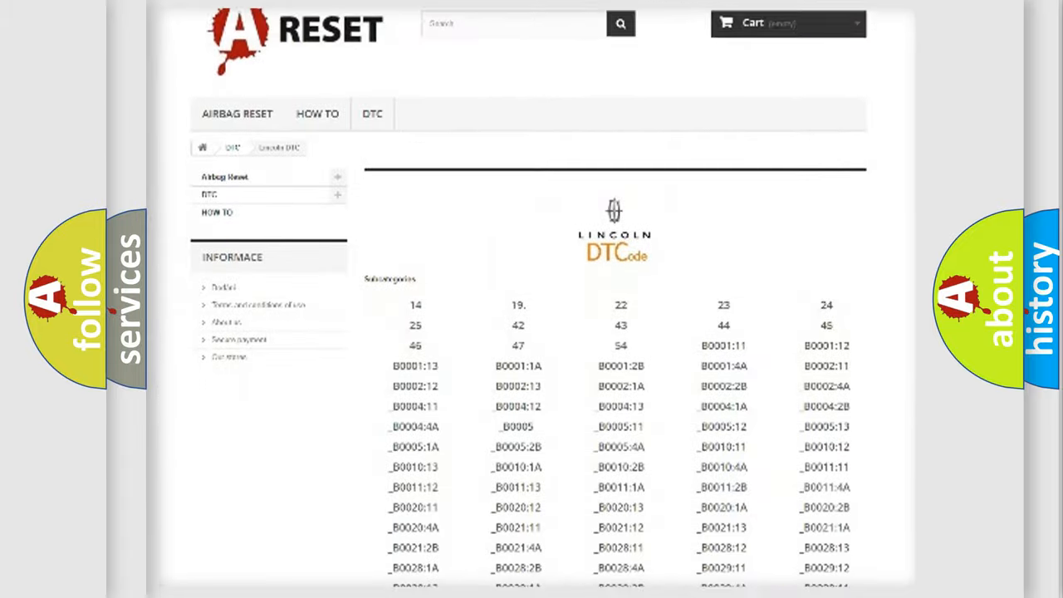
scroll(down, 3)
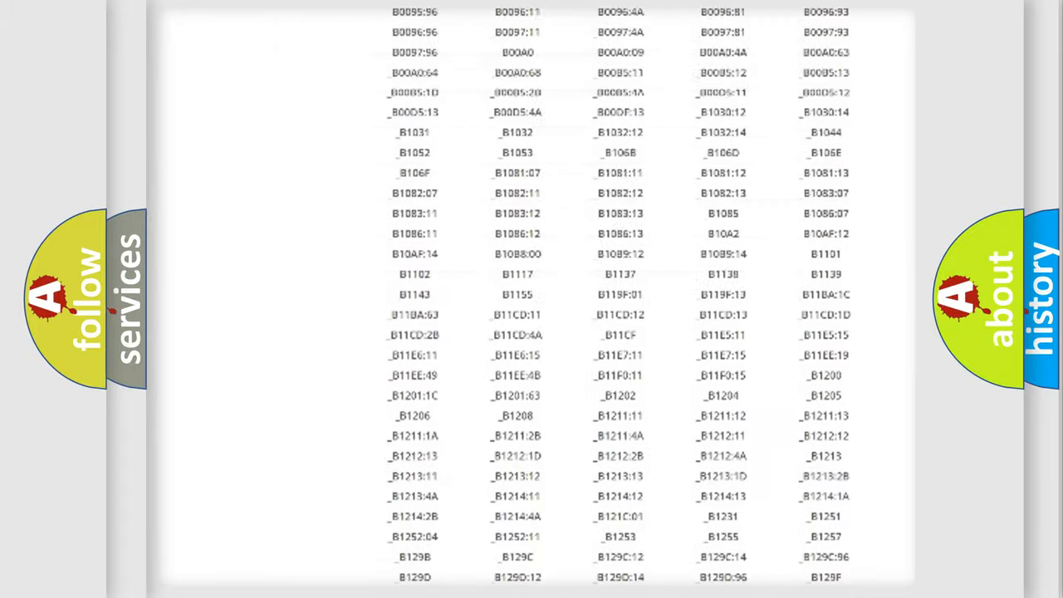
scroll(up, 3)
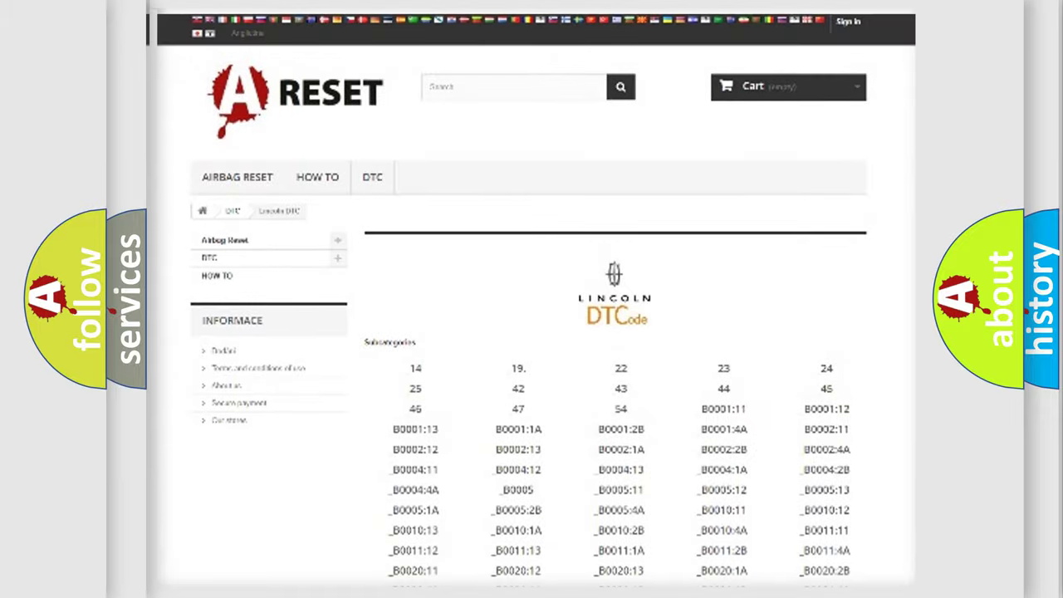